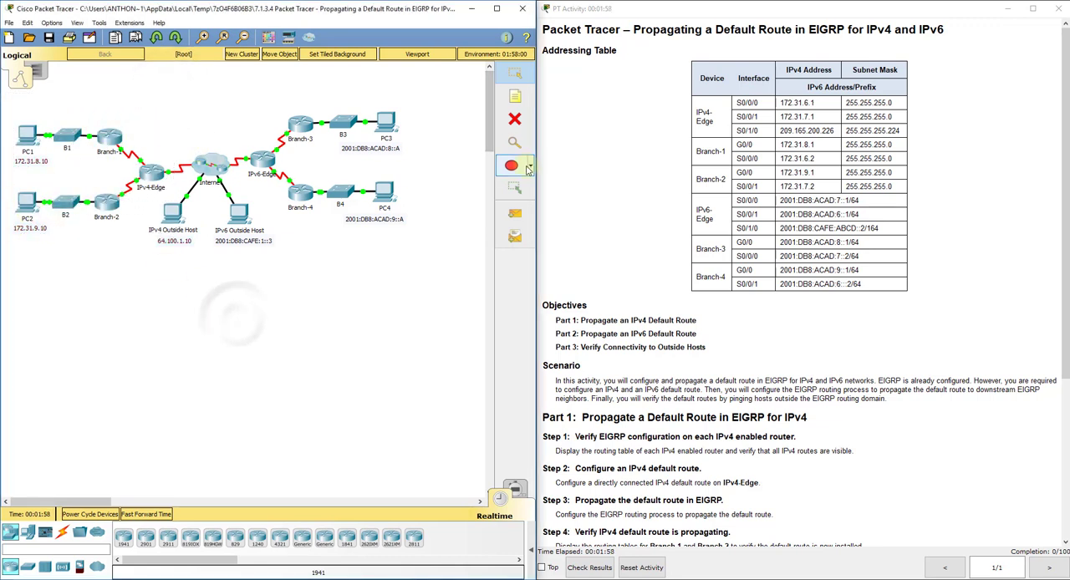
# Draw a red-outlined box around the Branch-1 and Branch-2 LANs
pyautogui.click(512, 165)
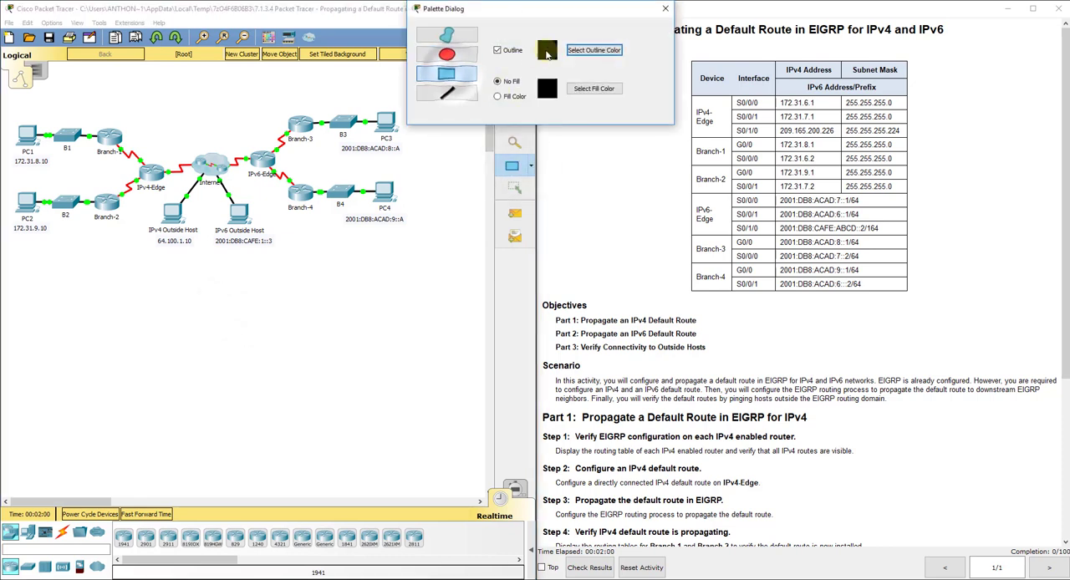
pyautogui.click(595, 50)
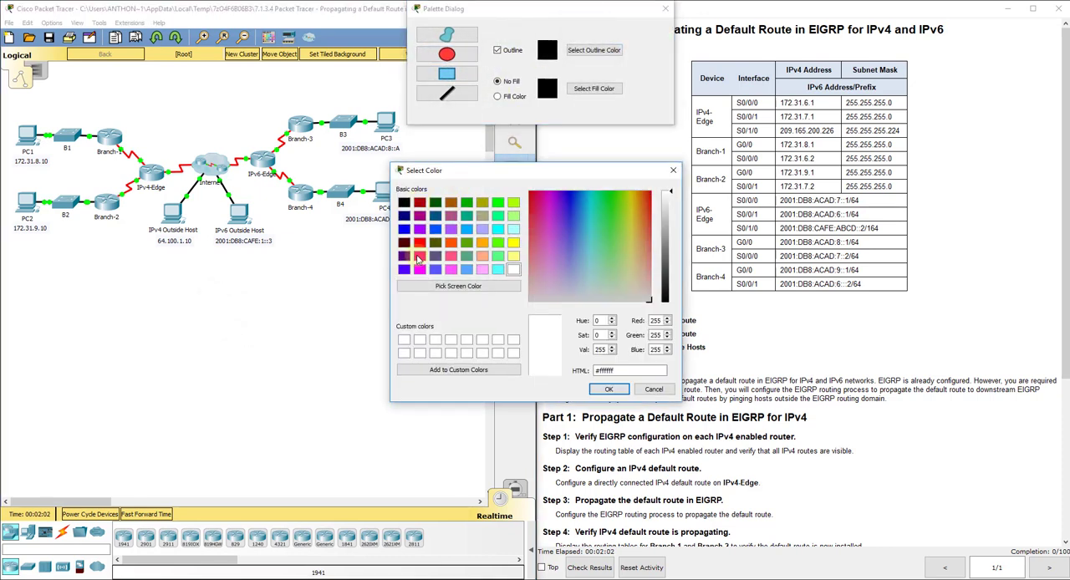
pyautogui.click(609, 388)
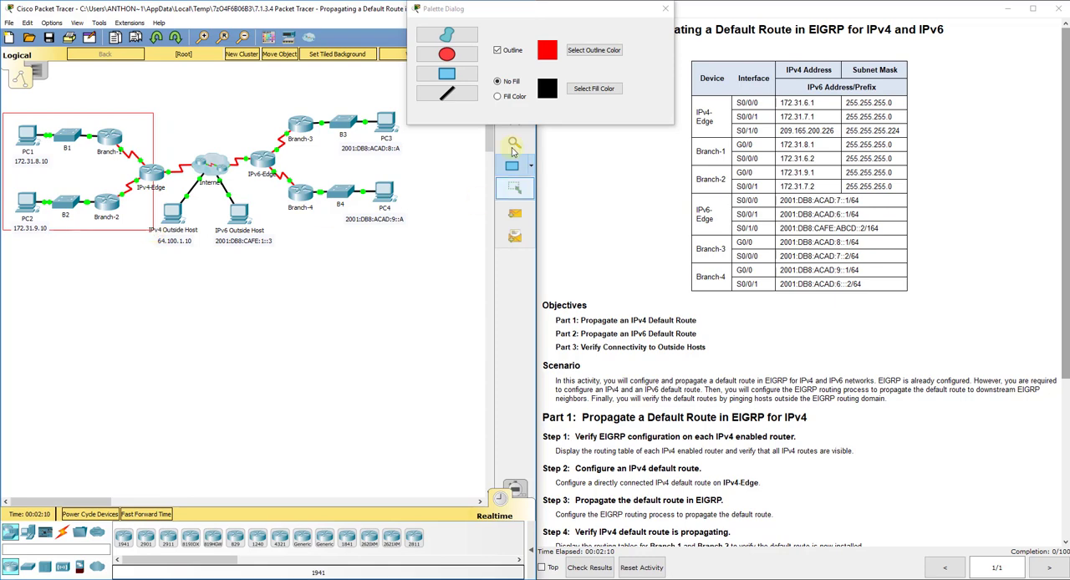
# Draw a blue-outlined box around the Branch-3 and Branch-4 LANs
pyautogui.click(597, 50)
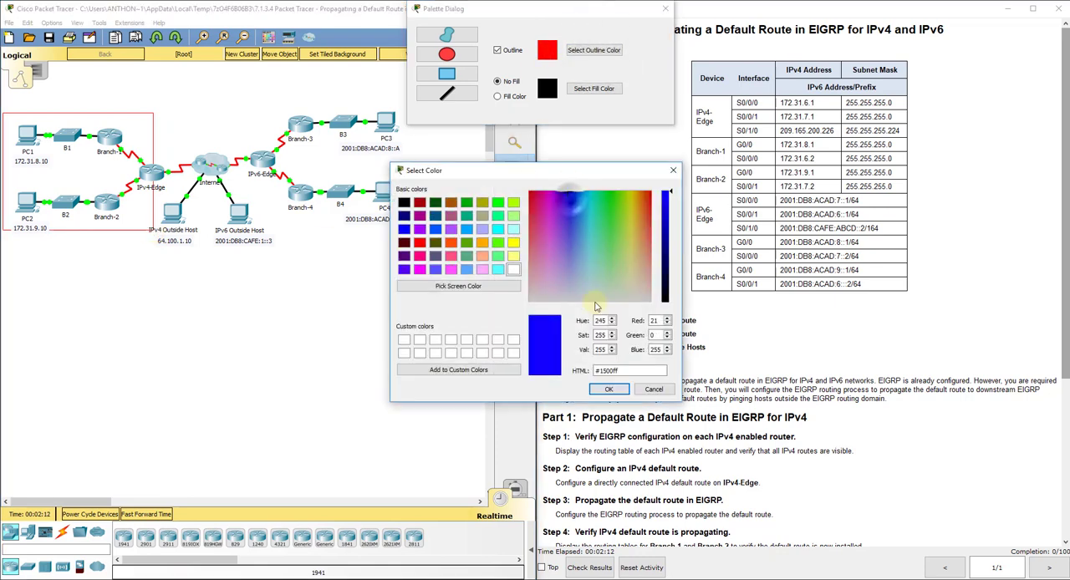
pyautogui.click(608, 387)
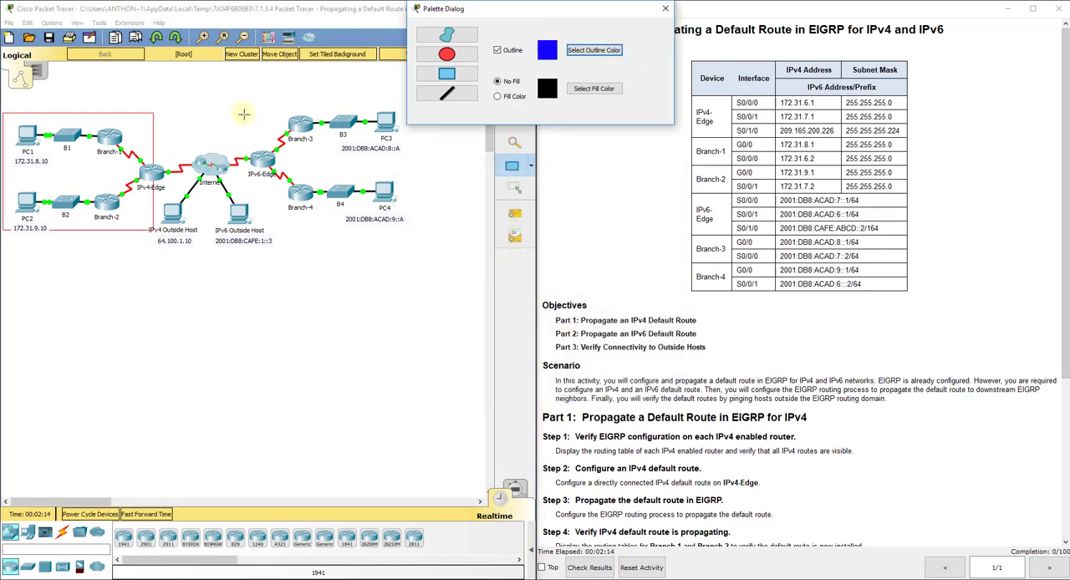
pyautogui.moveTo(242, 114); pyautogui.dragTo(421, 209)
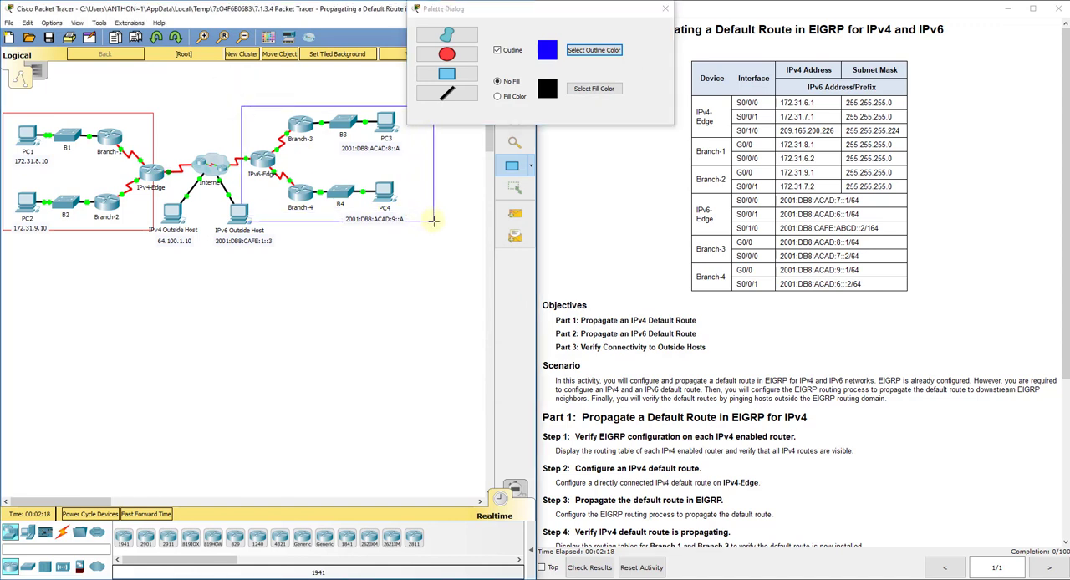
pyautogui.click(662, 10)
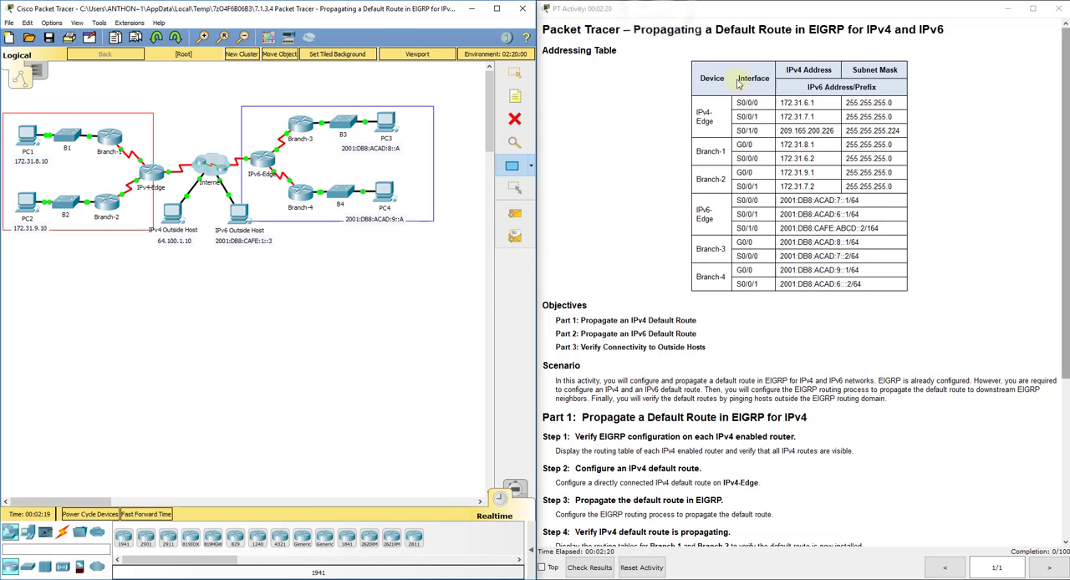
pyautogui.moveTo(298, 115)
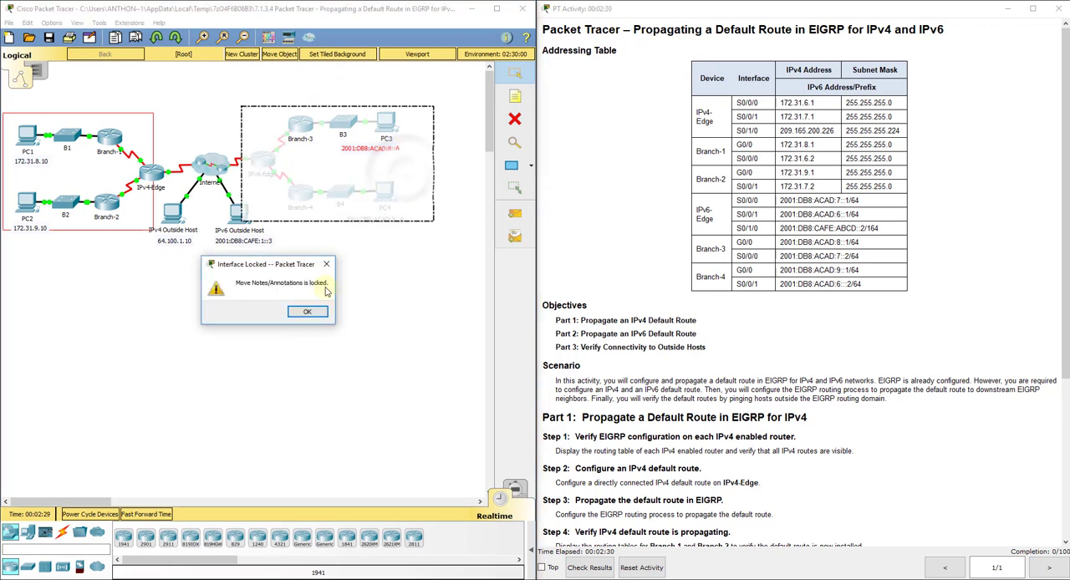
pyautogui.moveTo(385, 299)
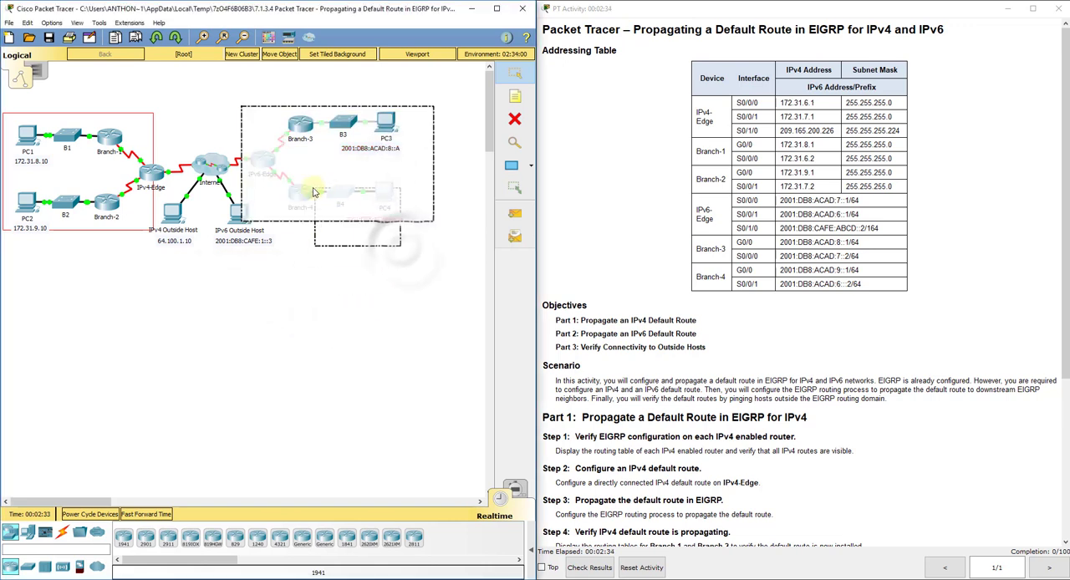
pyautogui.moveTo(299, 186)
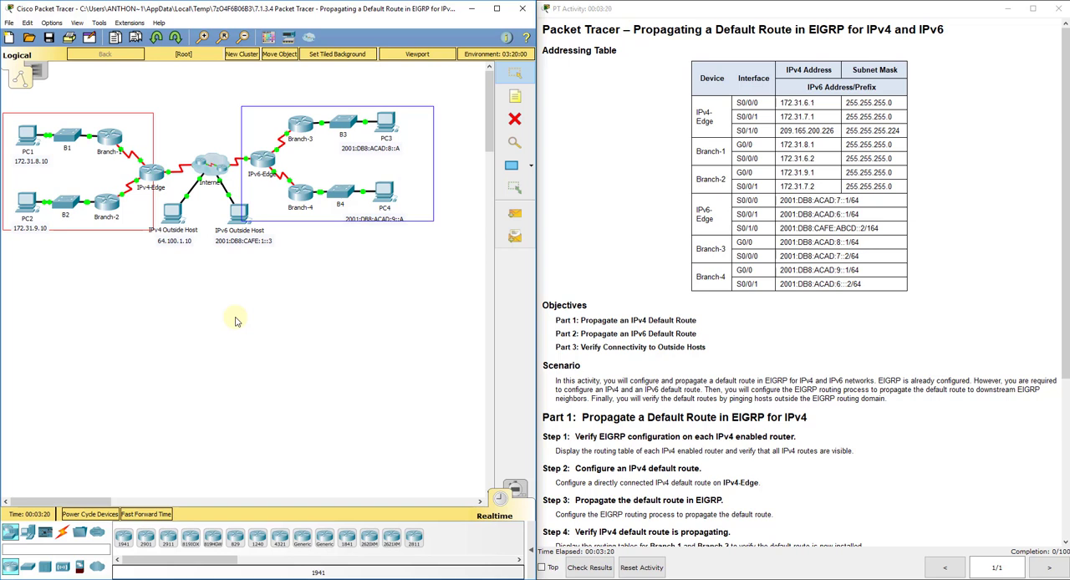
pyautogui.moveTo(247, 318)
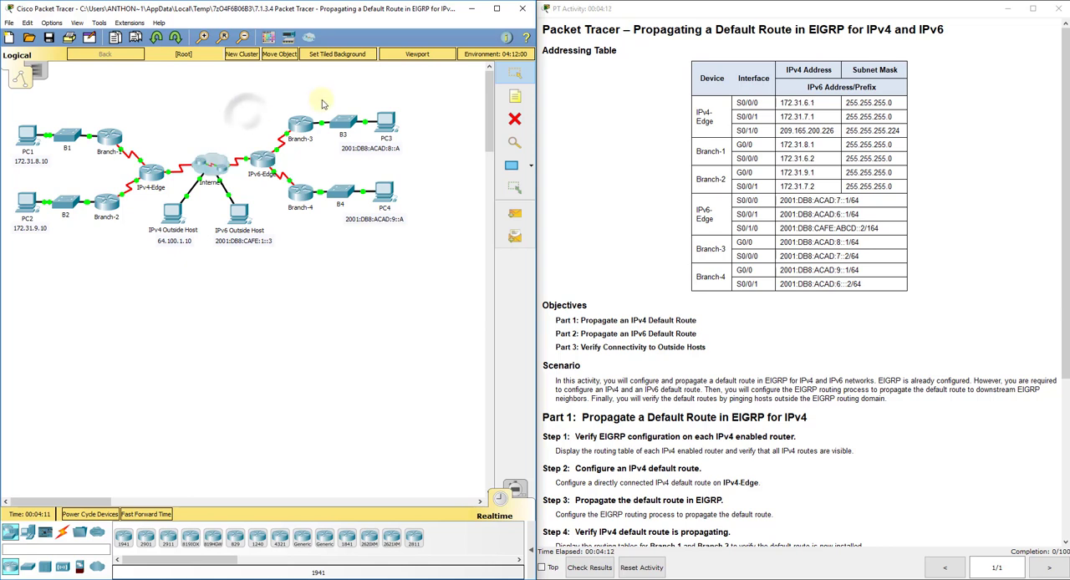
# Select and remove the annotation rectangles from the topology
pyautogui.moveTo(305, 100); pyautogui.dragTo(414, 153)
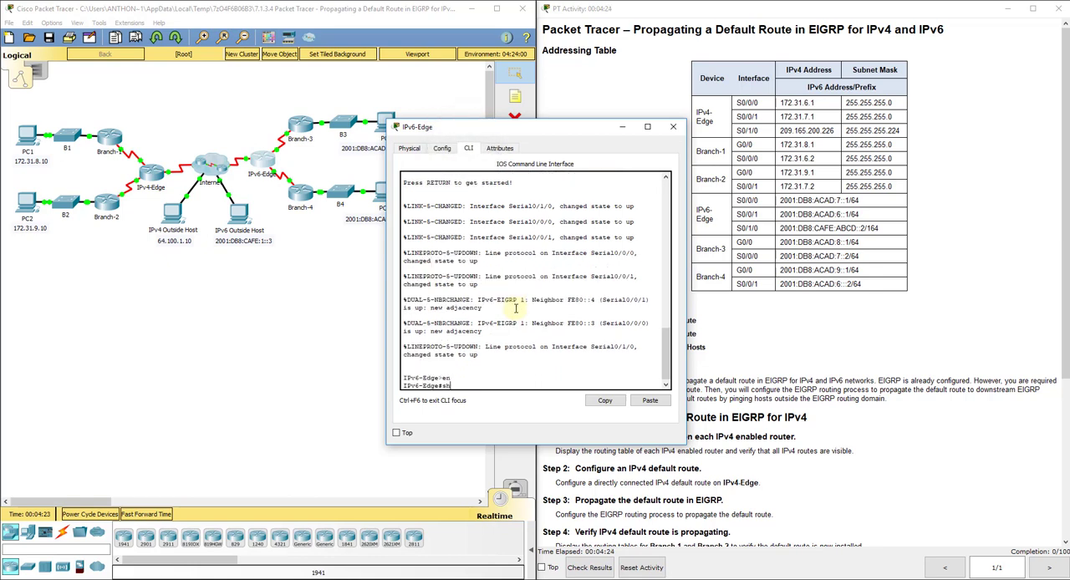
# Display IPv6-Edge's IPv6 routing table with 'show ipv6 route' in a widened console
pyautogui.write('show ipv6 ro')
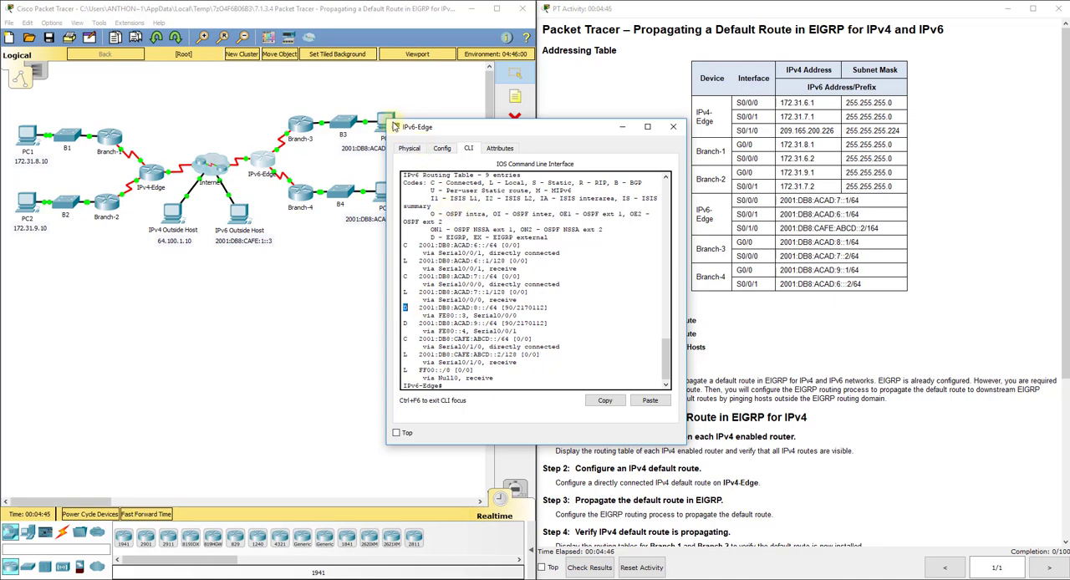
pyautogui.moveTo(418, 127); pyautogui.dragTo(351, 144)
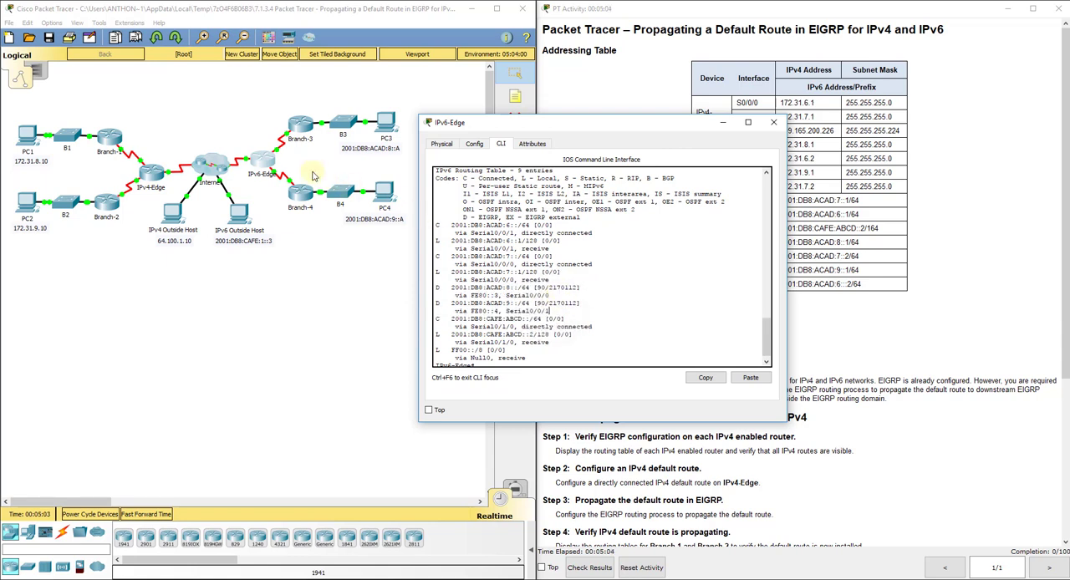
pyautogui.moveTo(309, 181)
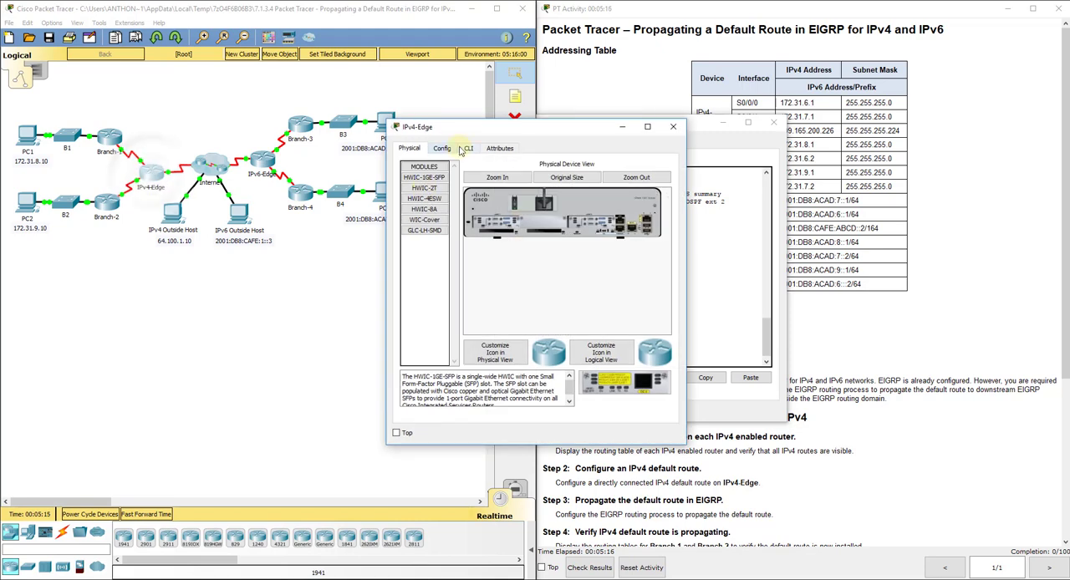
# Display IPv4-Edge's IPv4 routing table from its command line
pyautogui.click(468, 147)
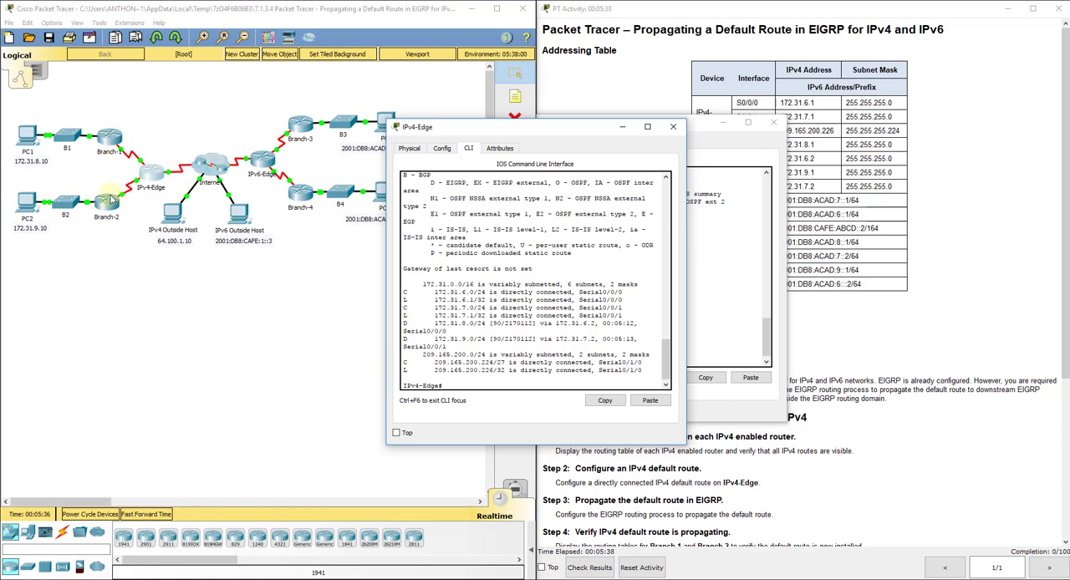
pyautogui.moveTo(603, 214)
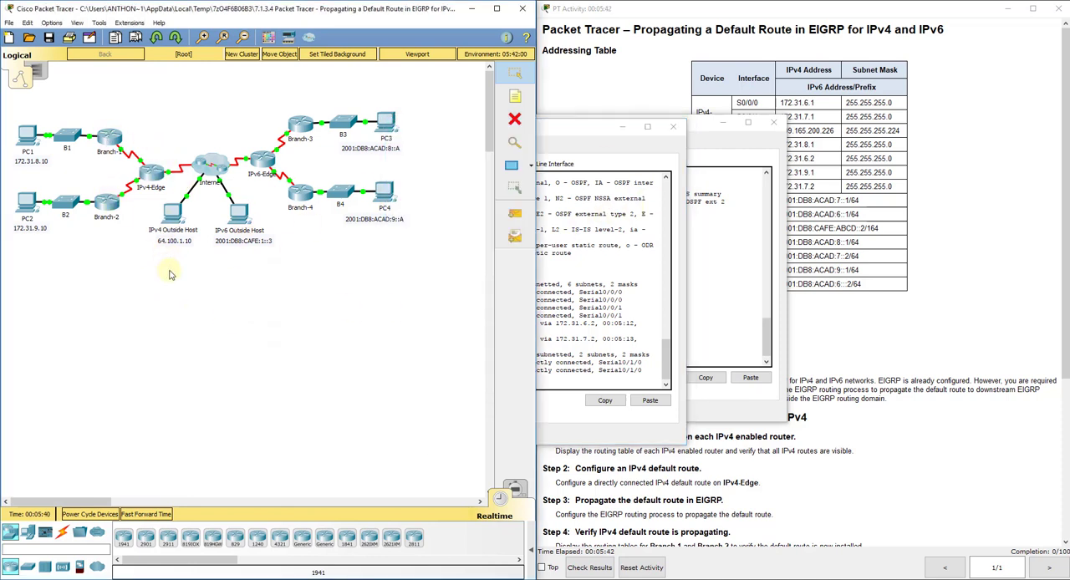
pyautogui.moveTo(323, 107)
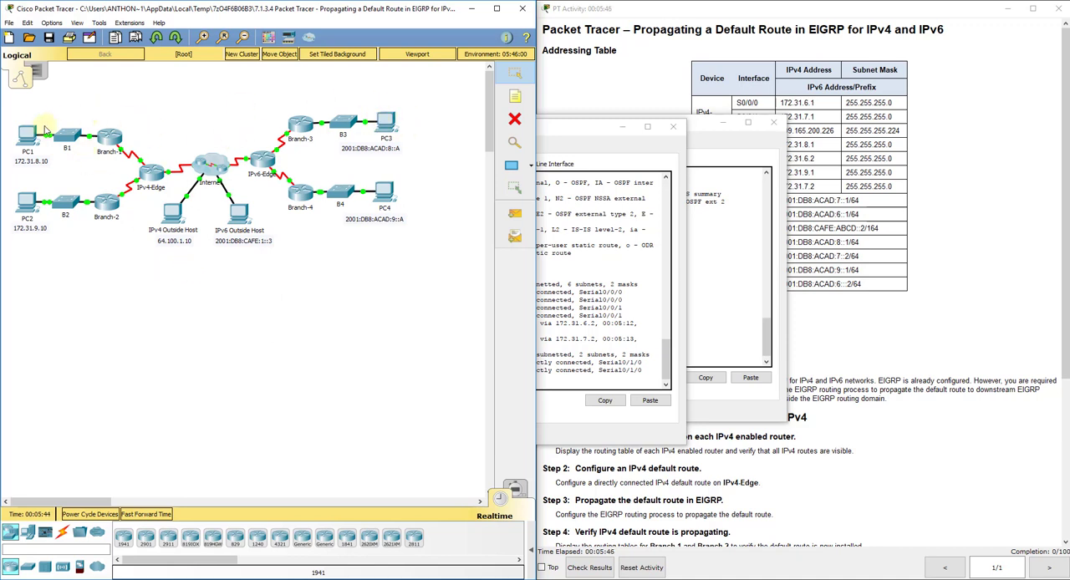
pyautogui.moveTo(431, 148)
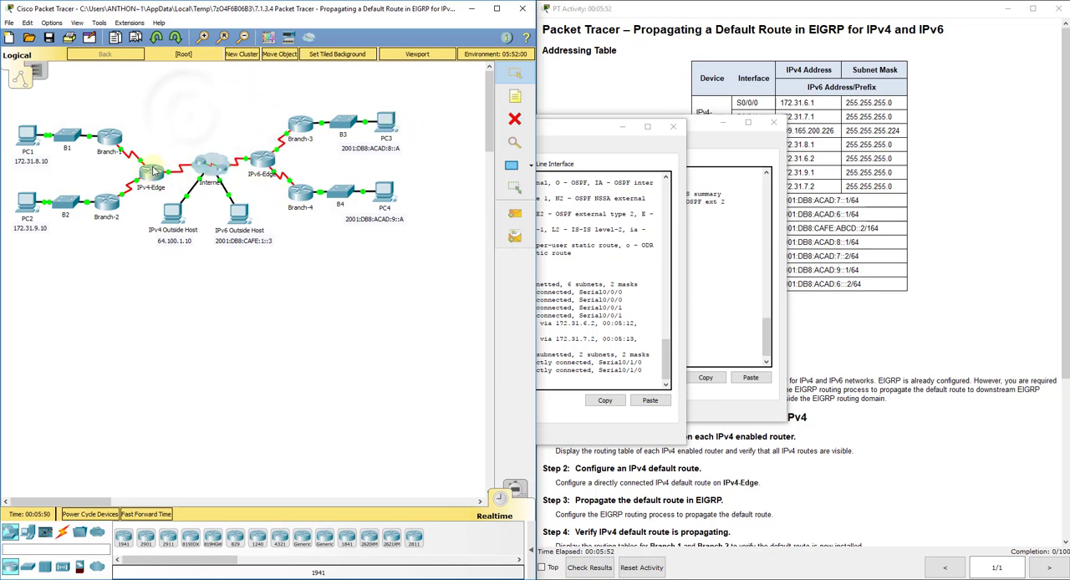
pyautogui.moveTo(211, 134)
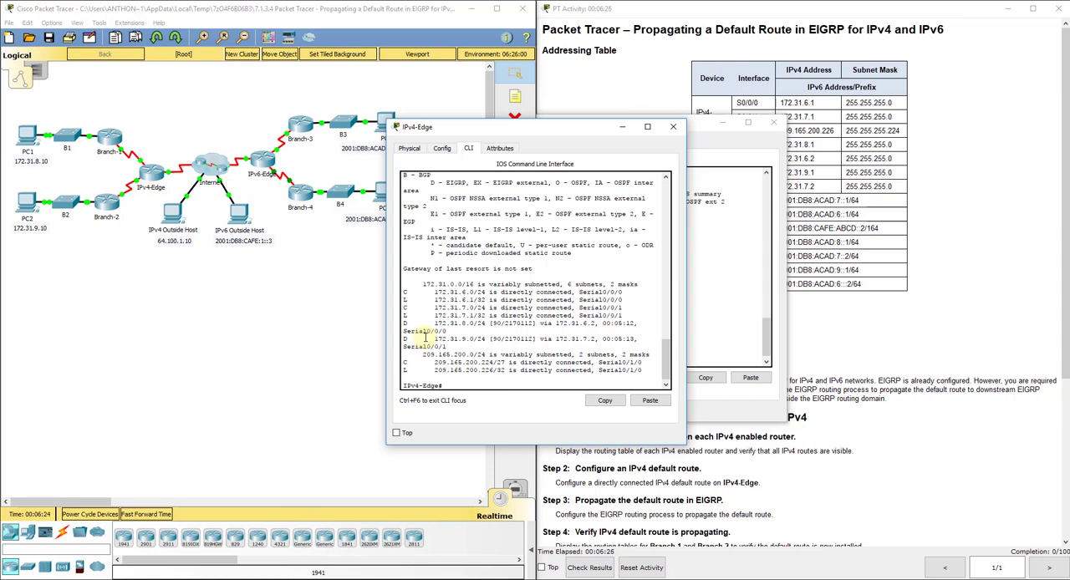
pyautogui.moveTo(528, 408)
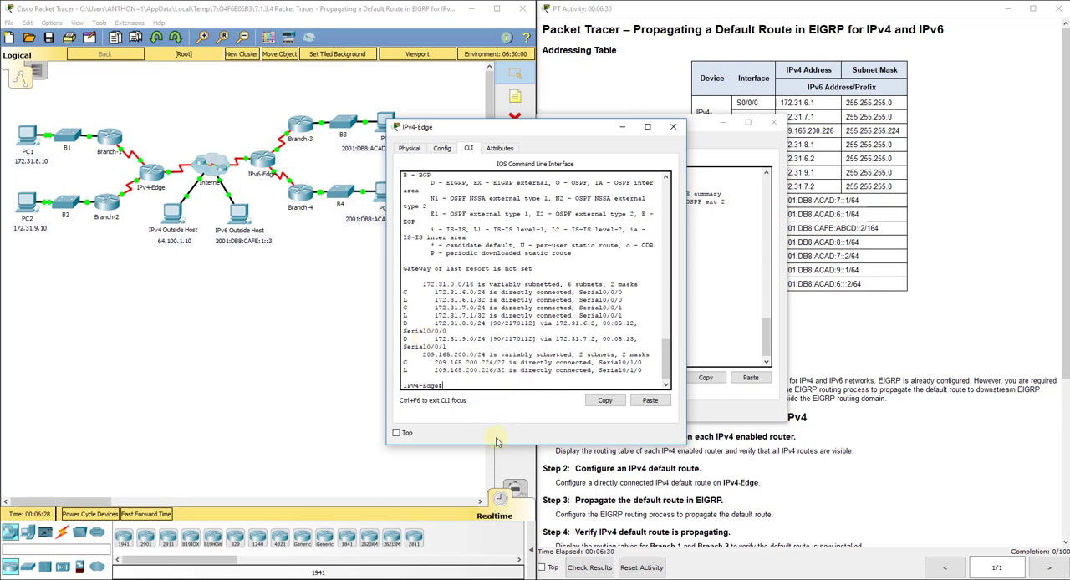
# Configure the default static route 'ip route 0.0.0.0 0.0.0.0 s0/1/0' on IPv4-Edge
pyautogui.write('config t')
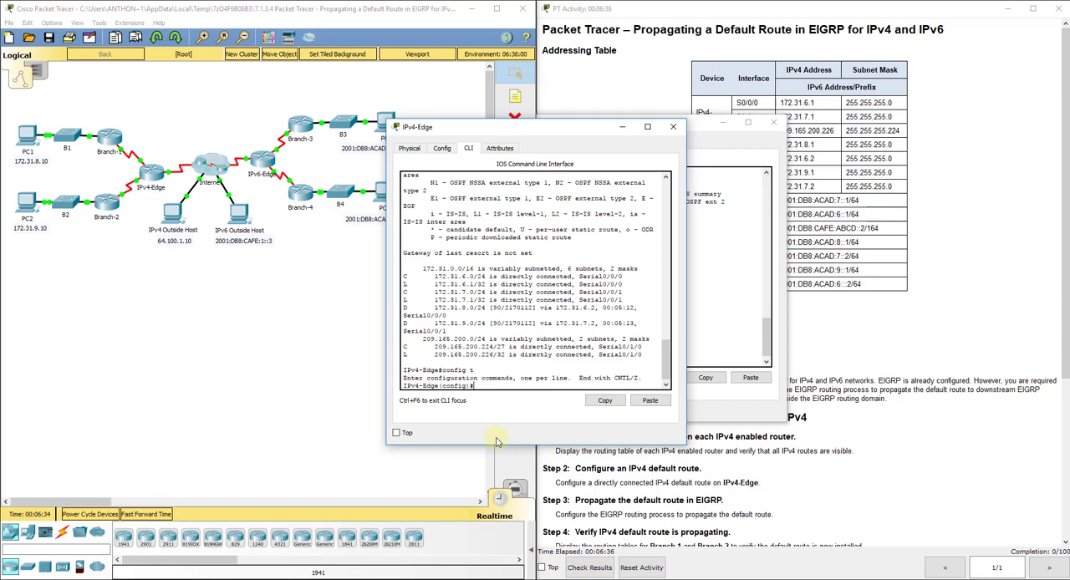
pyautogui.write('ip')
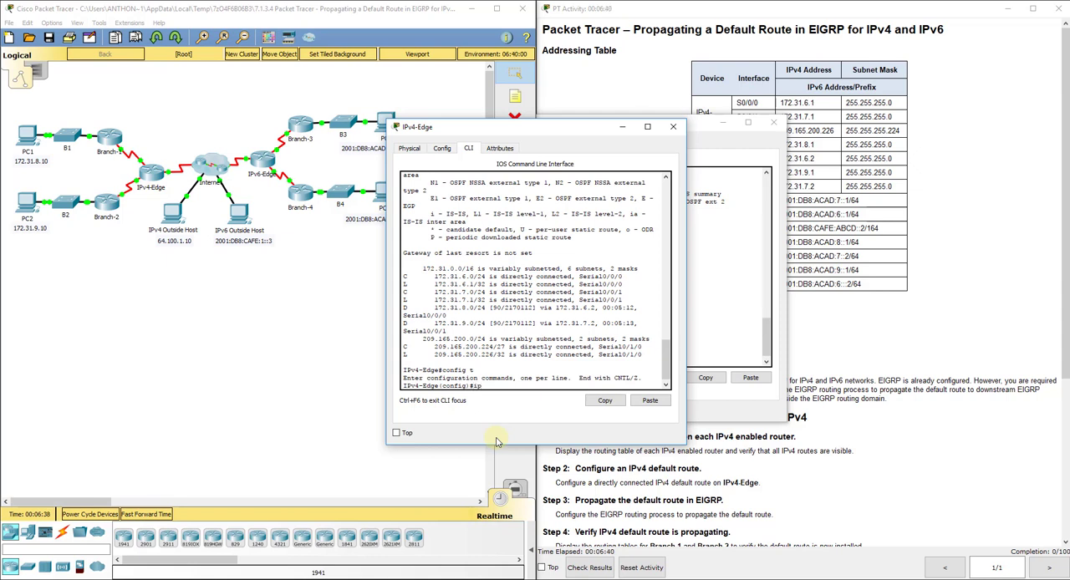
pyautogui.write('route')
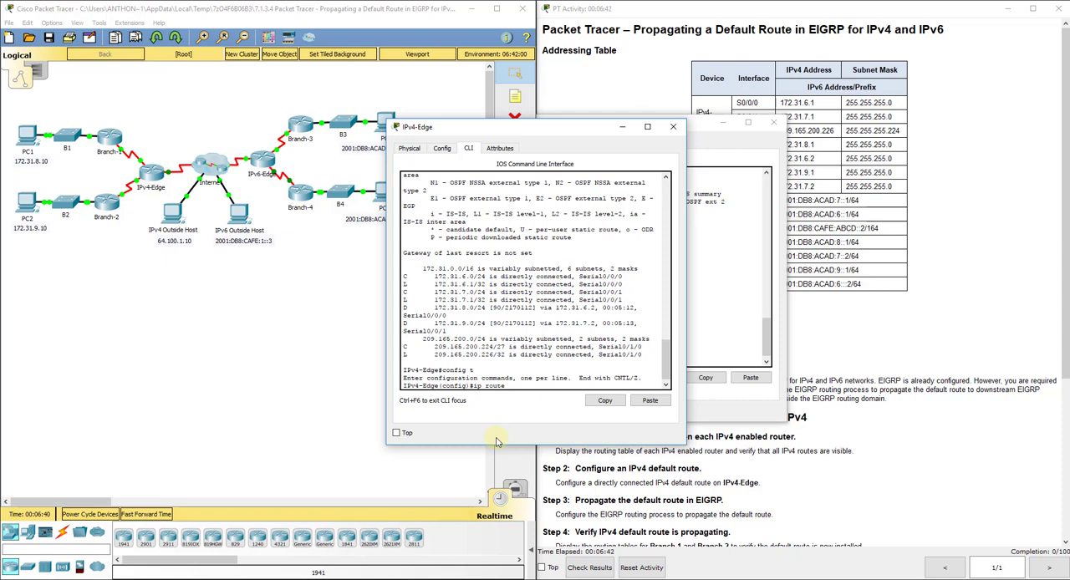
pyautogui.write('0.0.0.0')
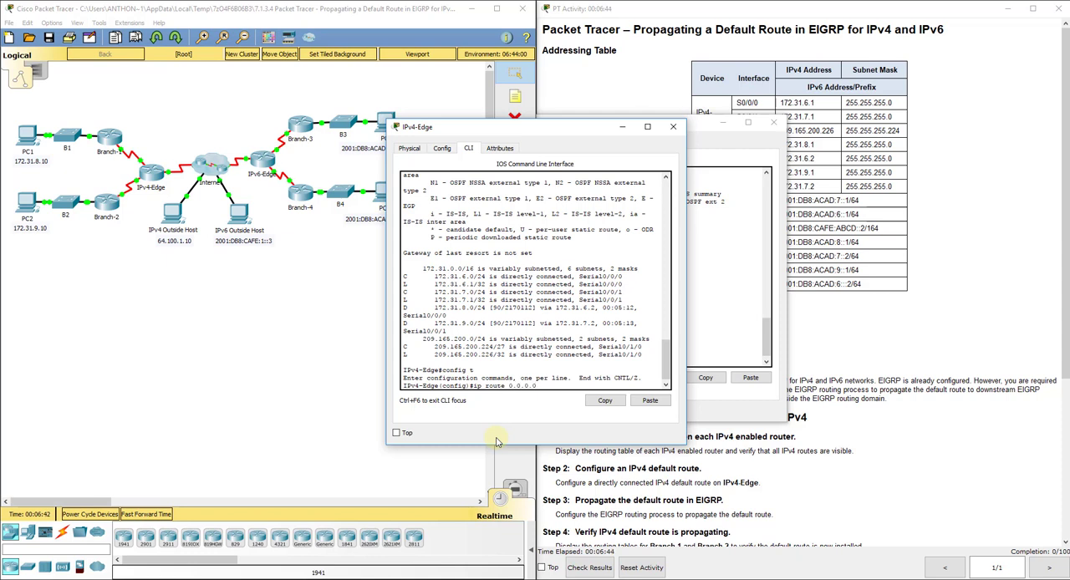
pyautogui.write('0.0.0.0')
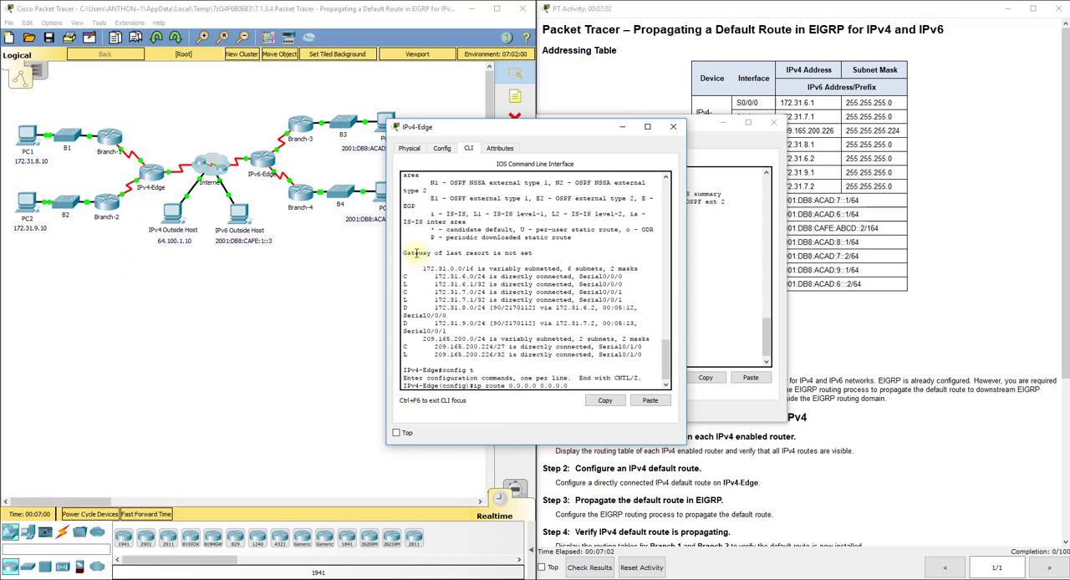
pyautogui.write('?')
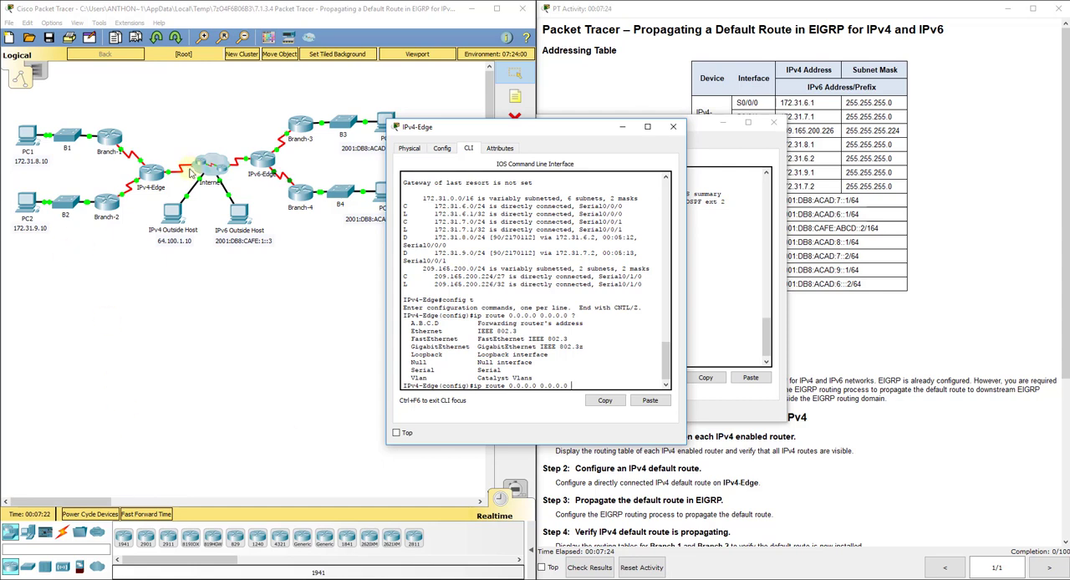
pyautogui.moveTo(210, 171)
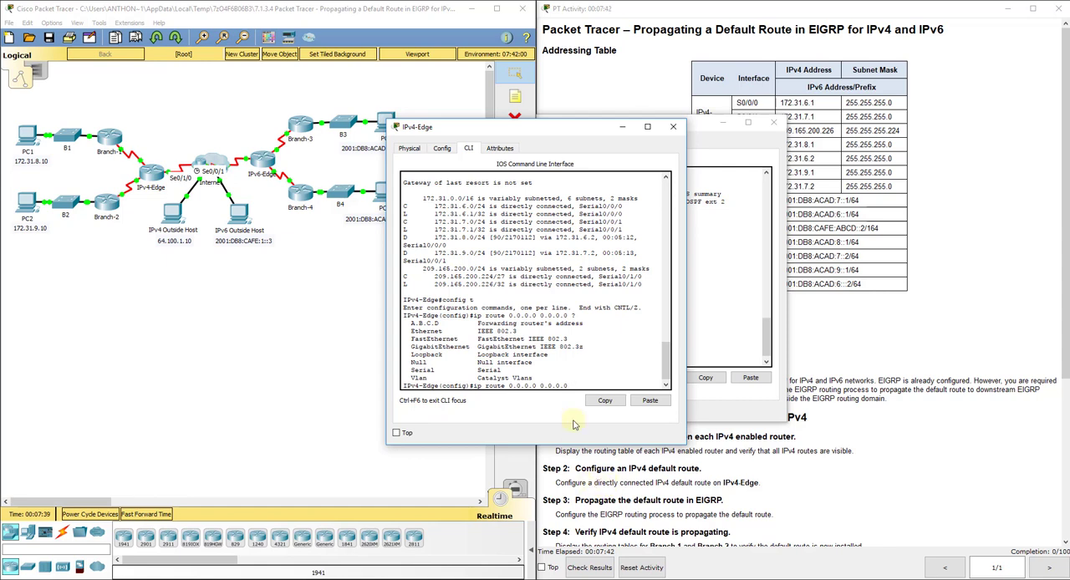
pyautogui.write('s0/1/0')
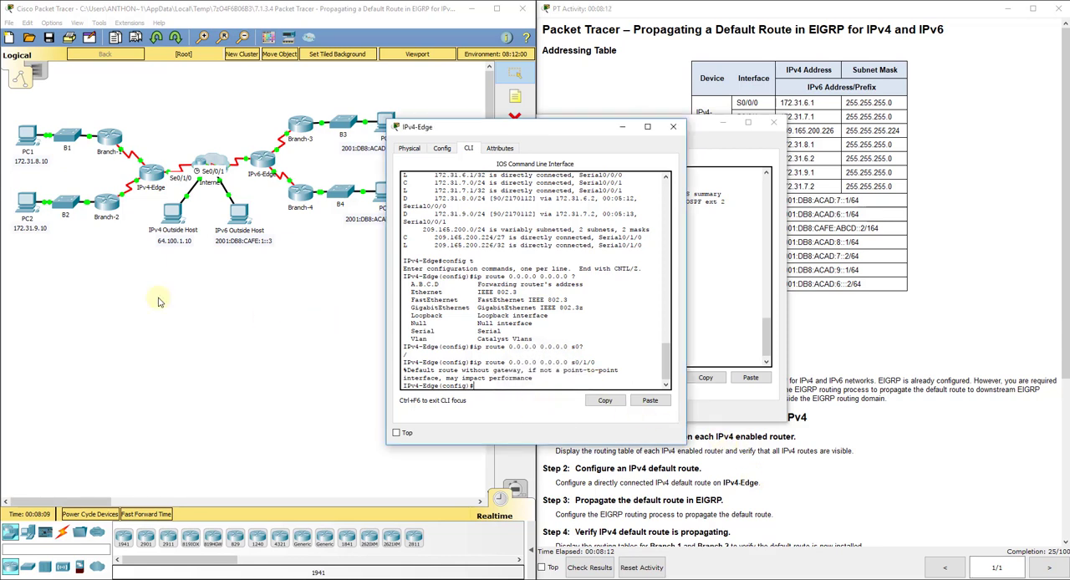
pyautogui.moveTo(124, 252)
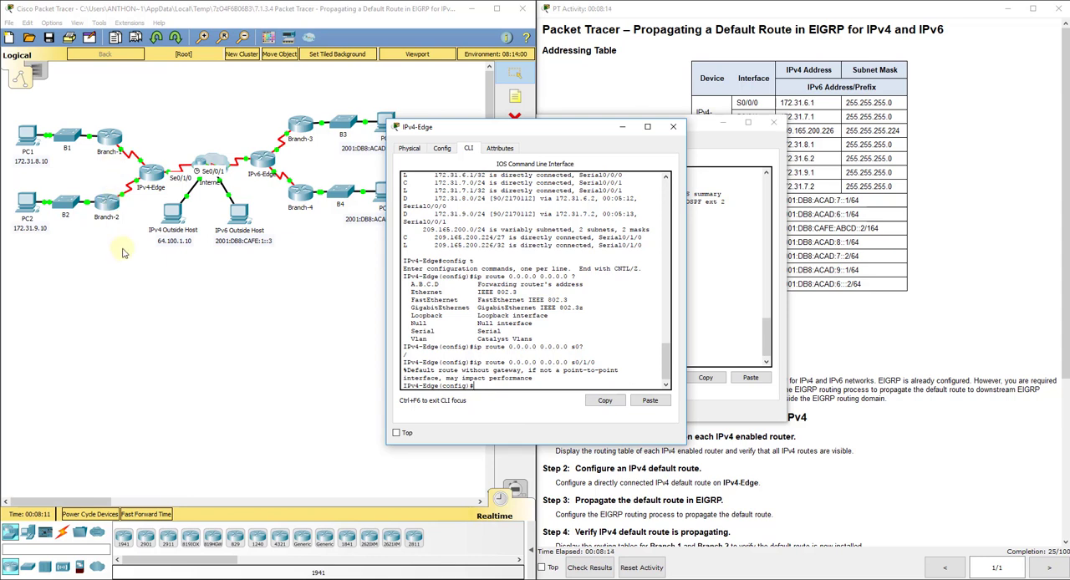
pyautogui.moveTo(87, 244)
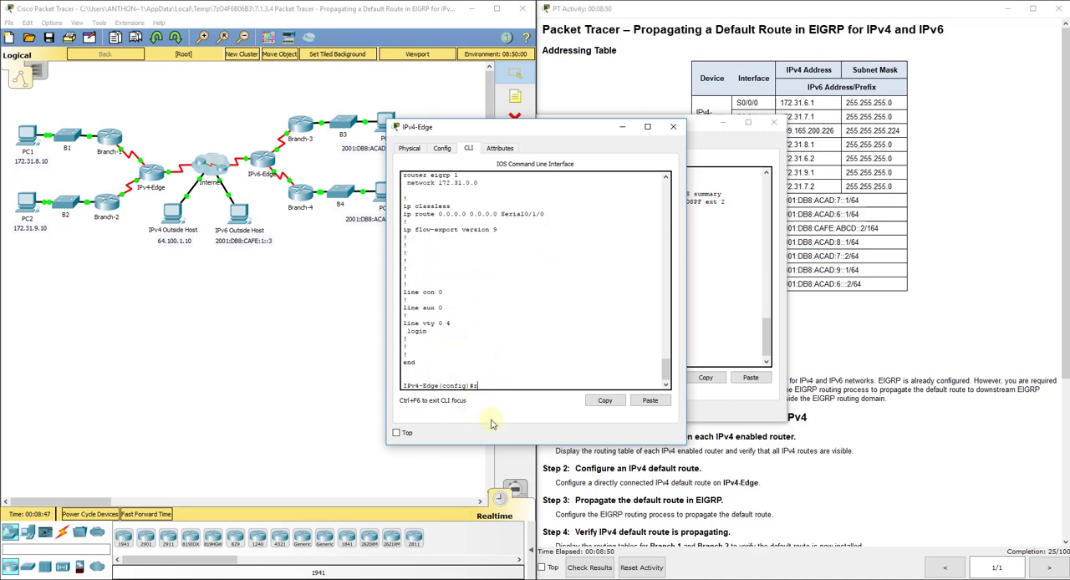
# Redistribute static routes into EIGRP 1 on IPv4-Edge and verify with 'do show ip route'
pyautogui.write('router eigrp 1')
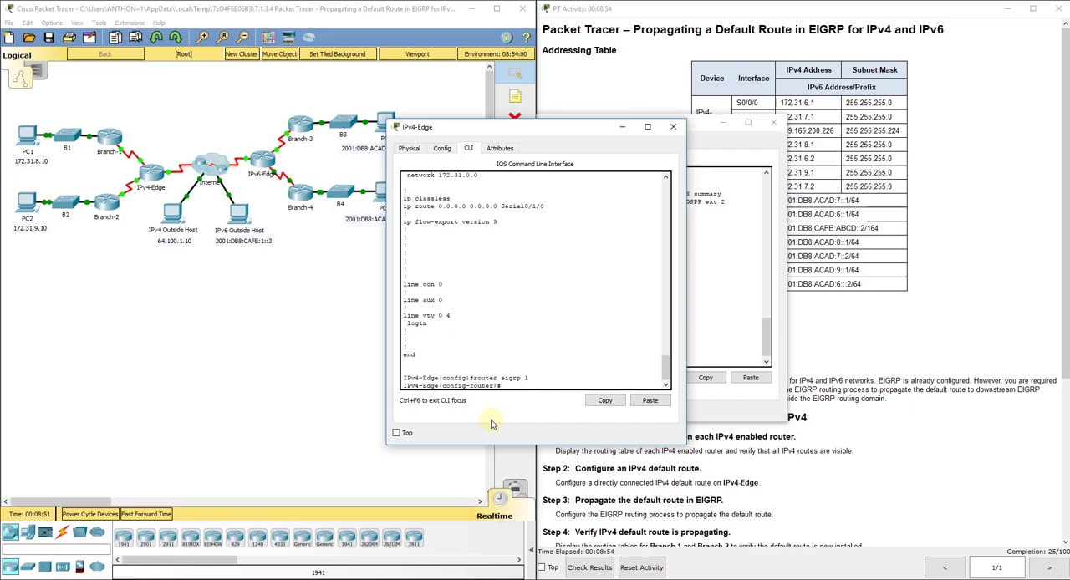
pyautogui.write('redistribute static')
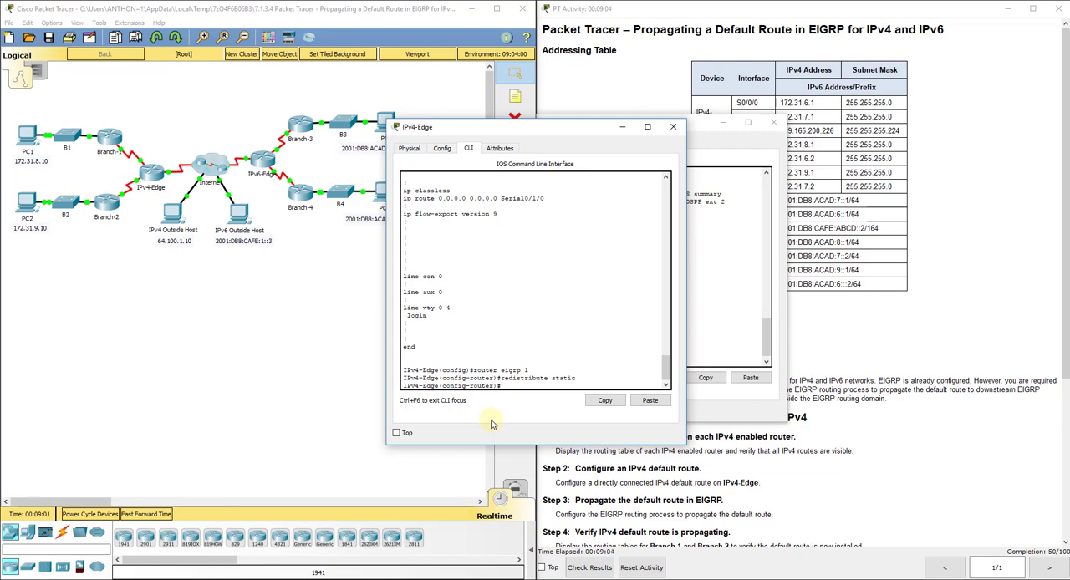
pyautogui.write('do show ip r')
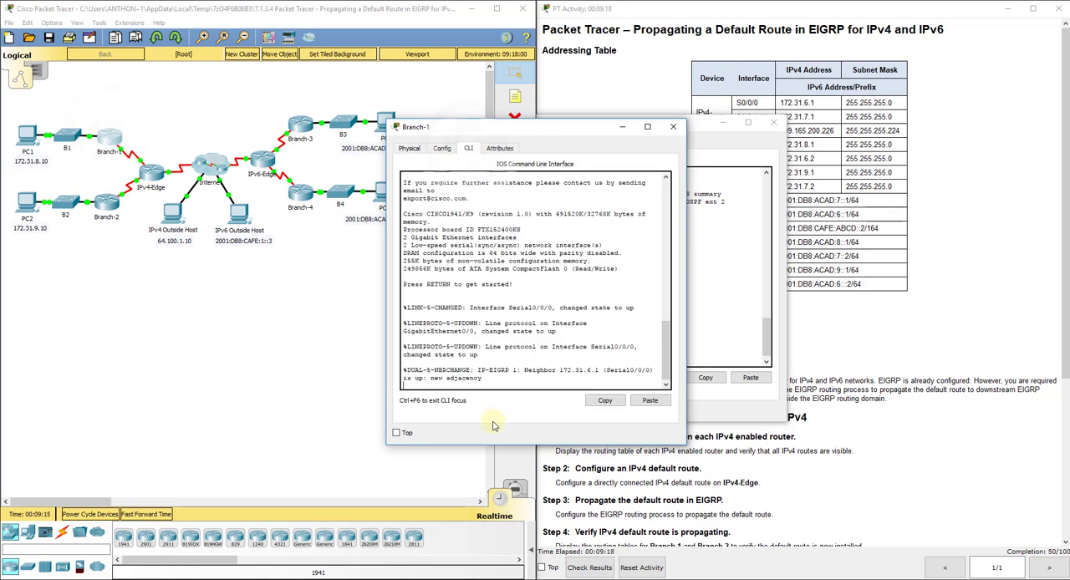
# Display Branch-1's IPv4 routing table to check the propagated default route
pyautogui.write('show r')
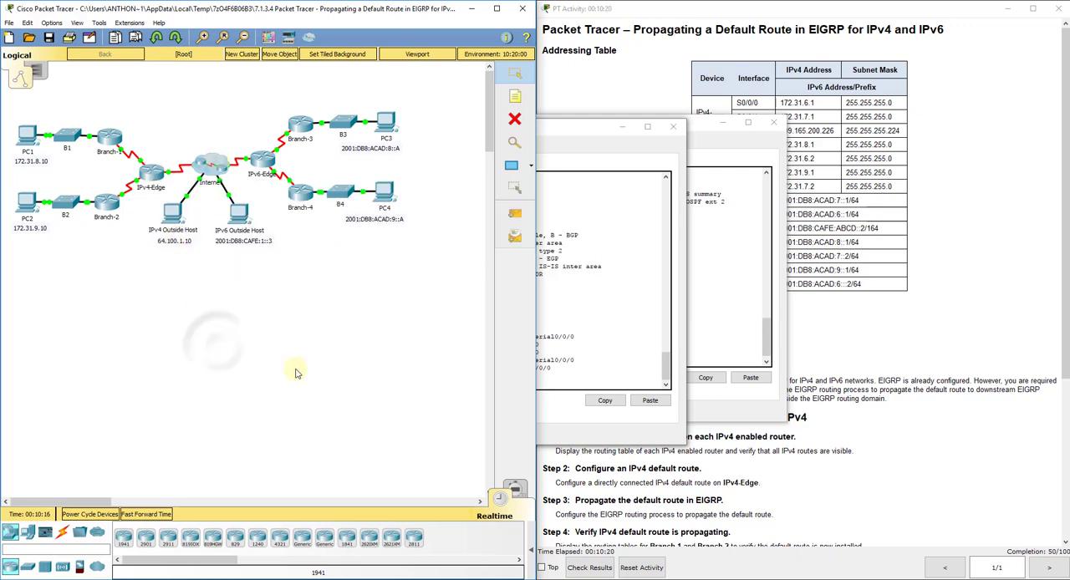
# Ping from PC1 to the IPv4 Outside Host successfully and close the leftover console
pyautogui.click(515, 211)
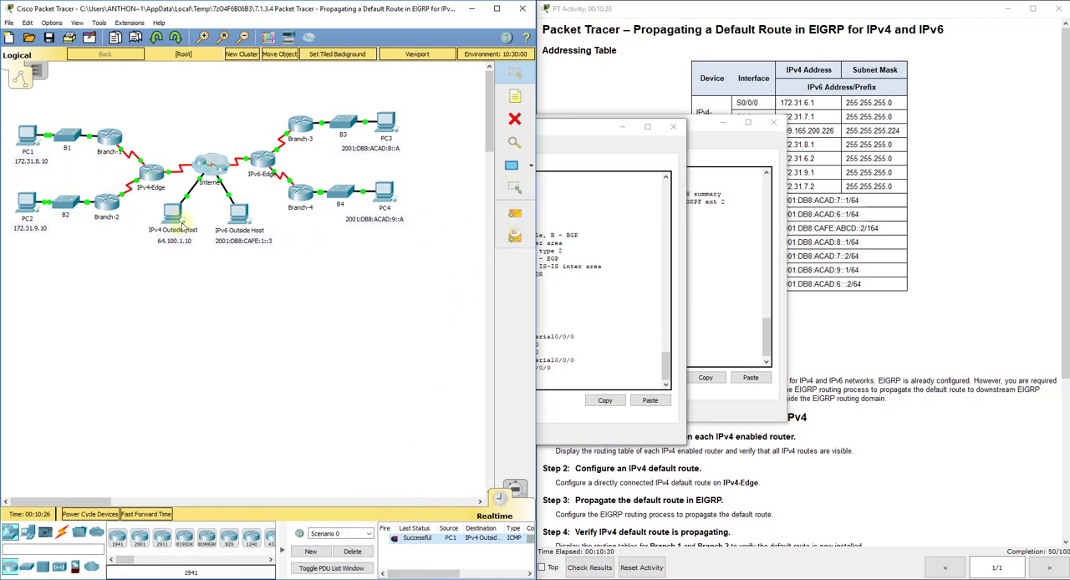
pyautogui.moveTo(288, 342)
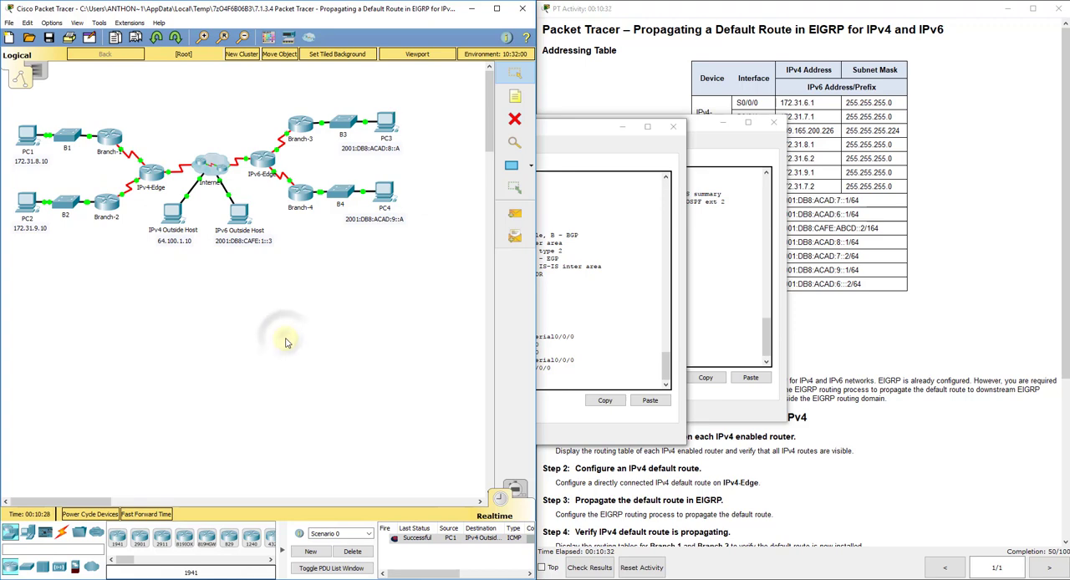
pyautogui.moveTo(448, 343)
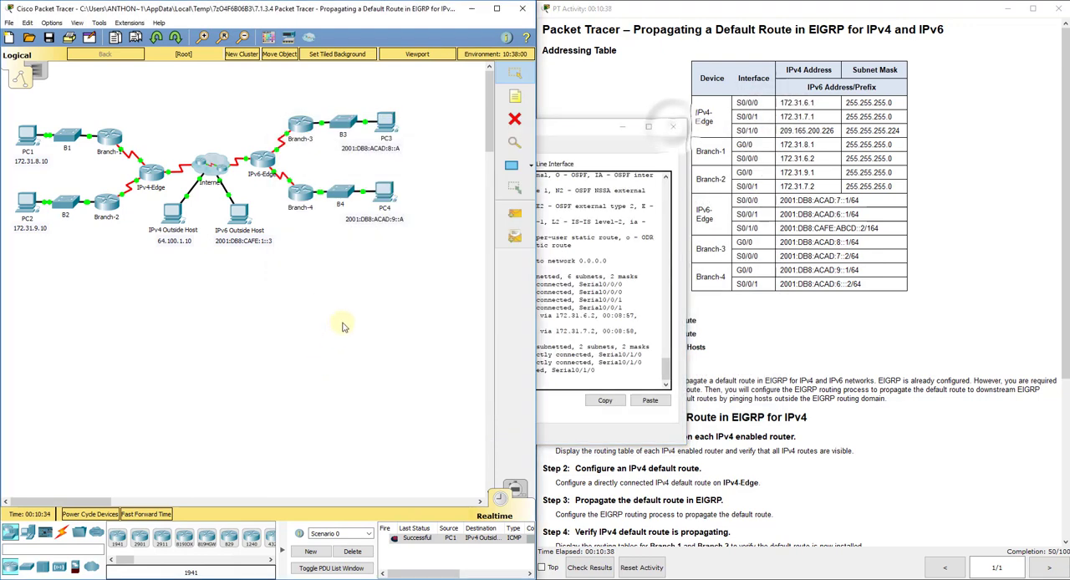
pyautogui.click(672, 127)
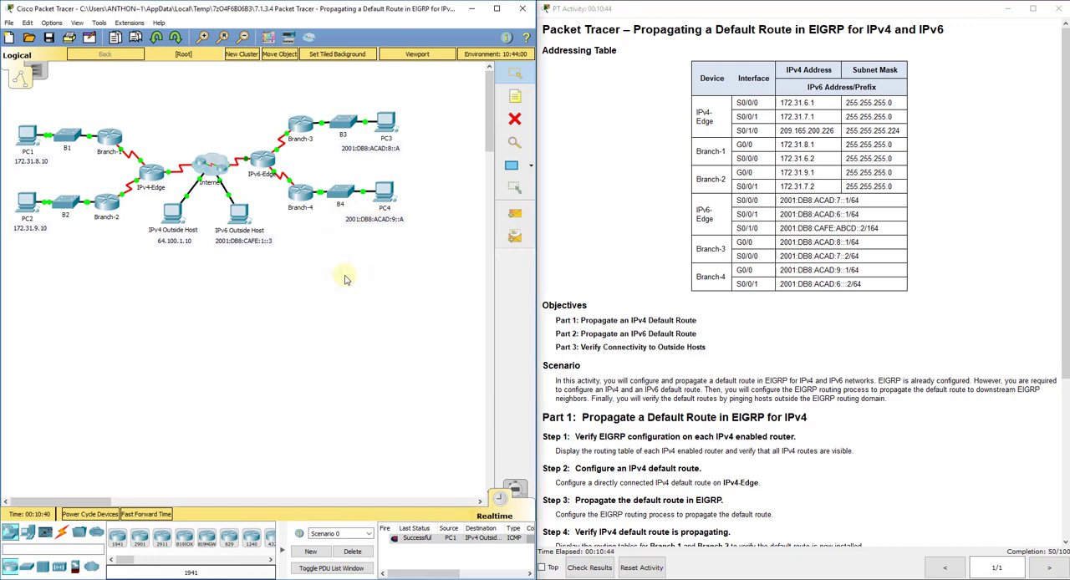
pyautogui.moveTo(261, 161)
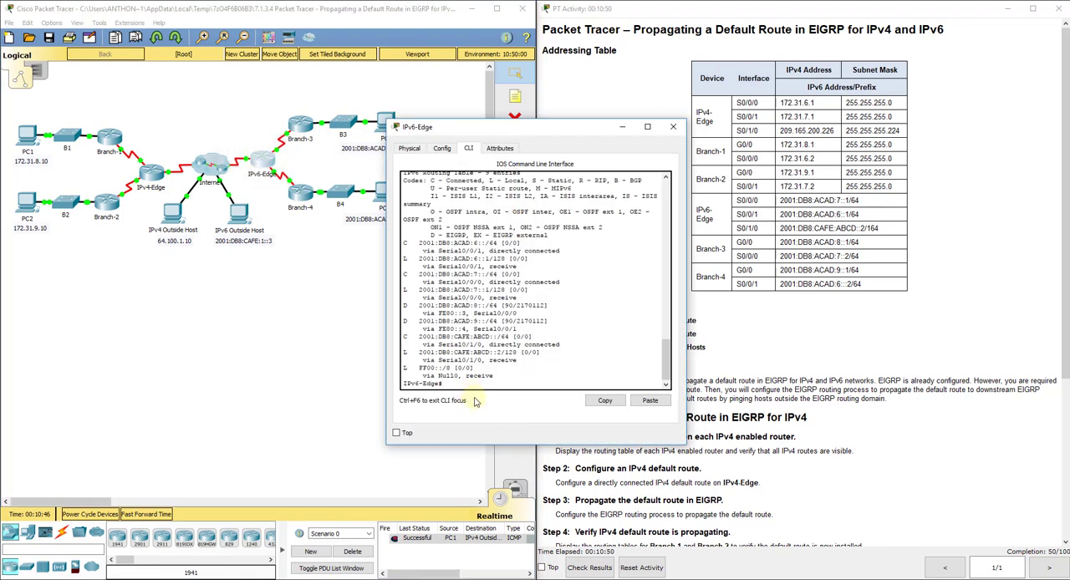
pyautogui.moveTo(492, 425)
pyautogui.write('ipv6 ')
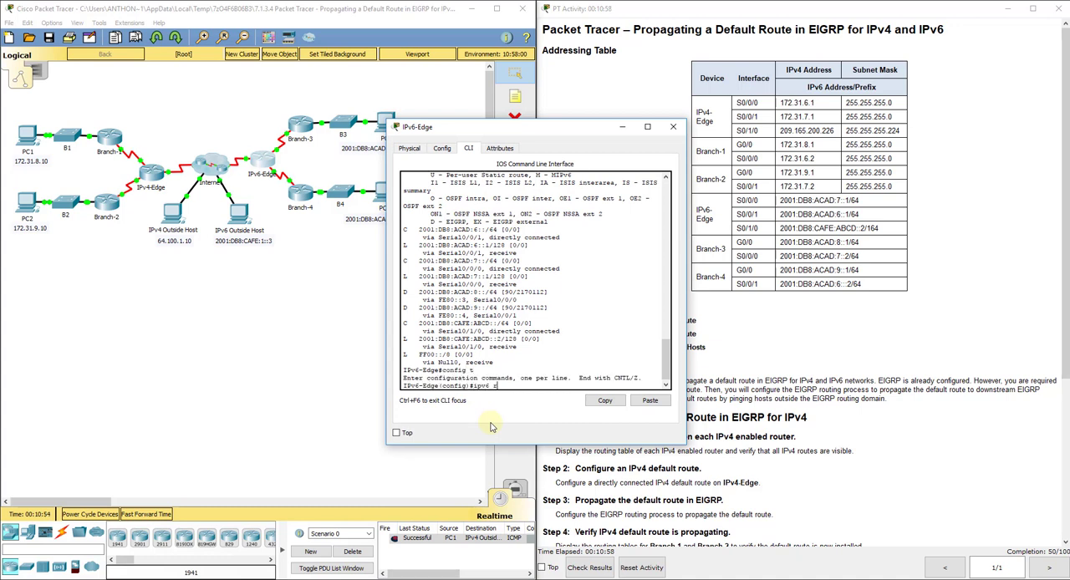
# Configure the IPv6 default static route 'ipv6 route ::/0 s0/1/0' on IPv6-Edge
pyautogui.write('route ::')
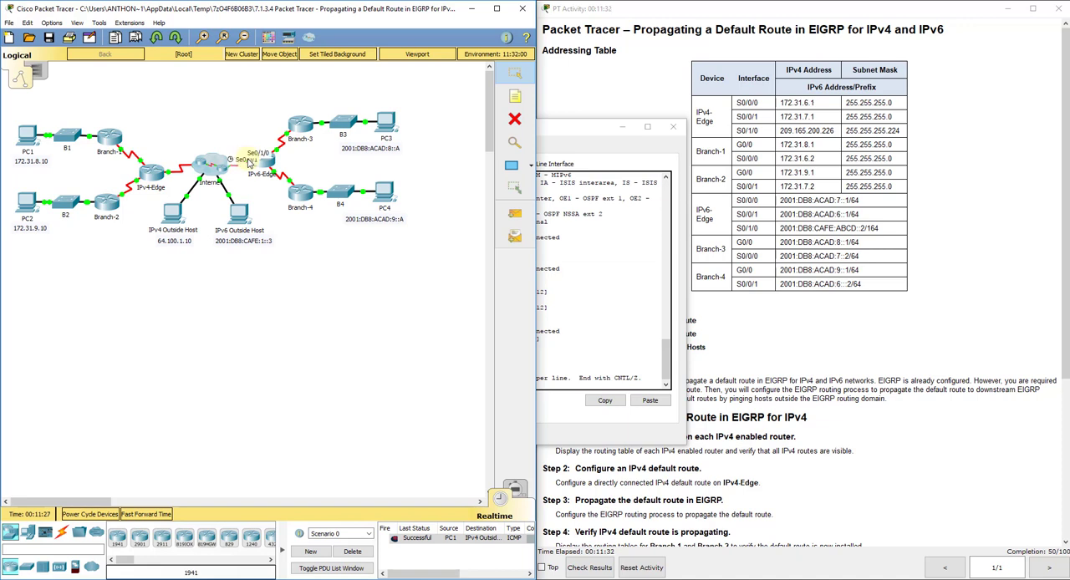
pyautogui.moveTo(476, 307)
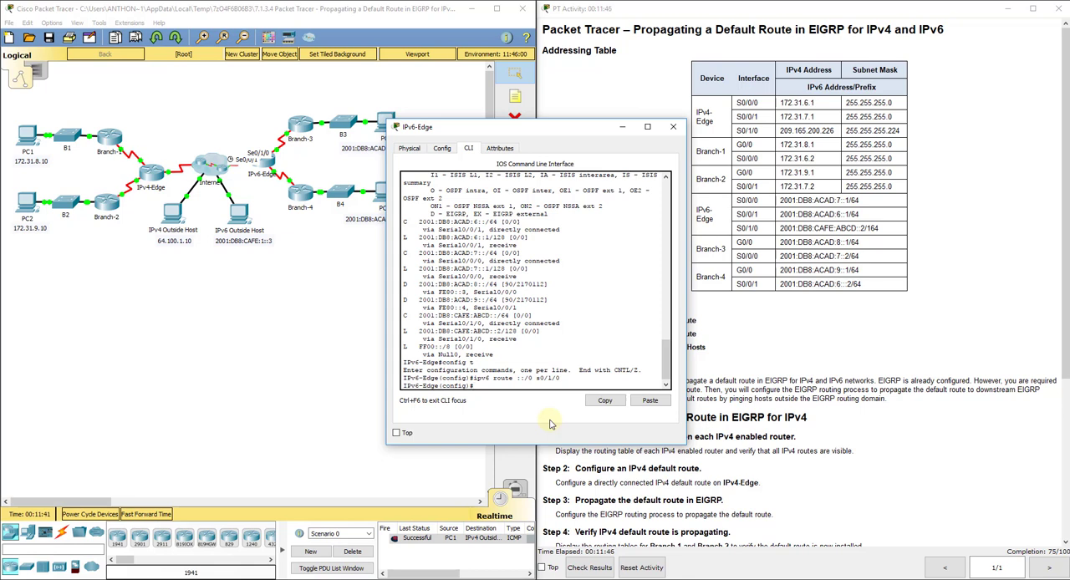
# Redistribute static routes into 'ipv6 router eigrp 1' on IPv6-Edge and verify with 'show ipv6 route'
pyautogui.write('ipv6 router eigrp 1')
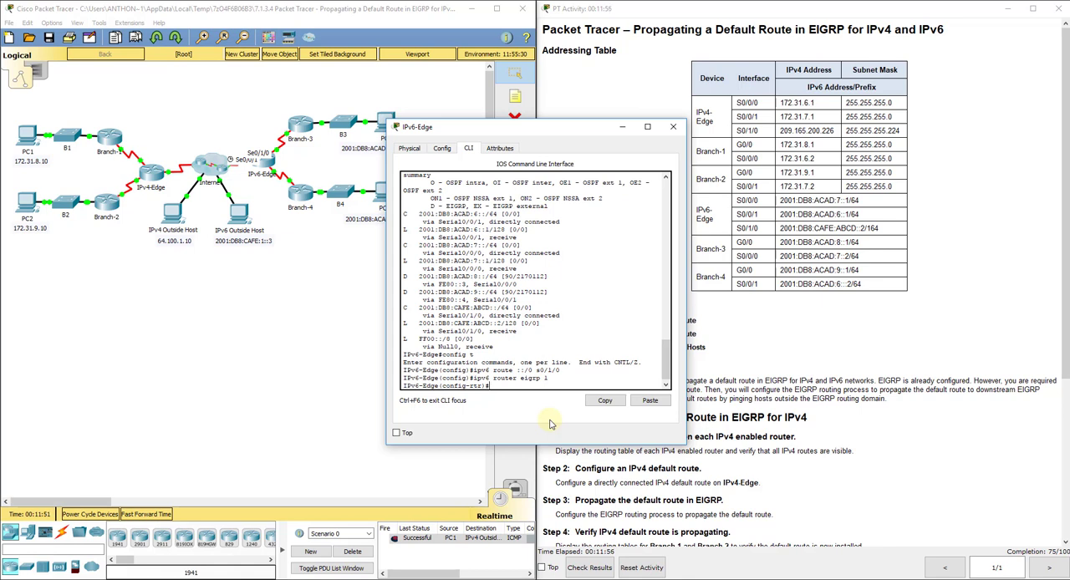
pyautogui.write('redistribute')
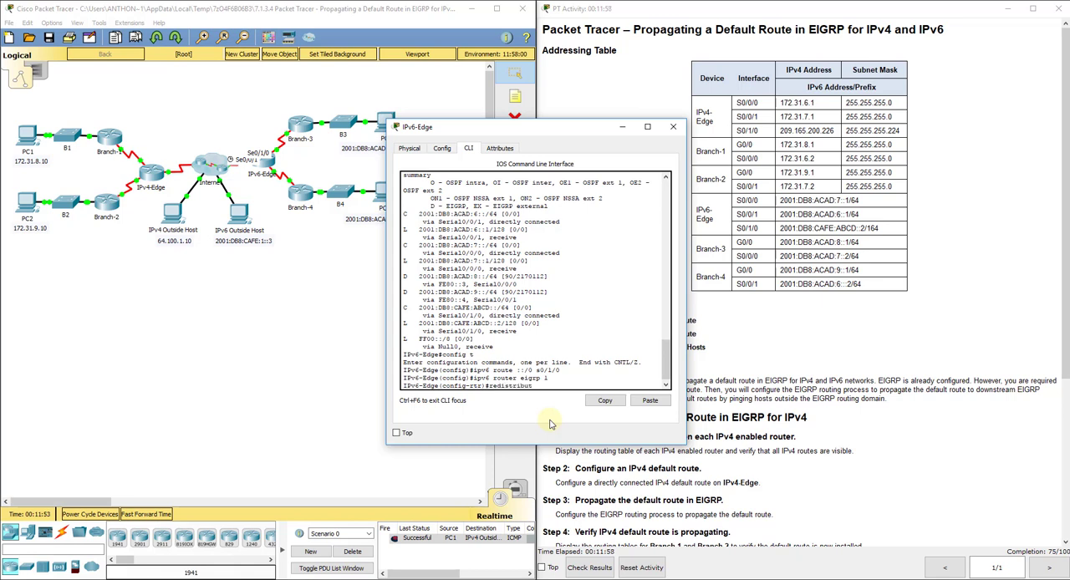
pyautogui.press('Enter')
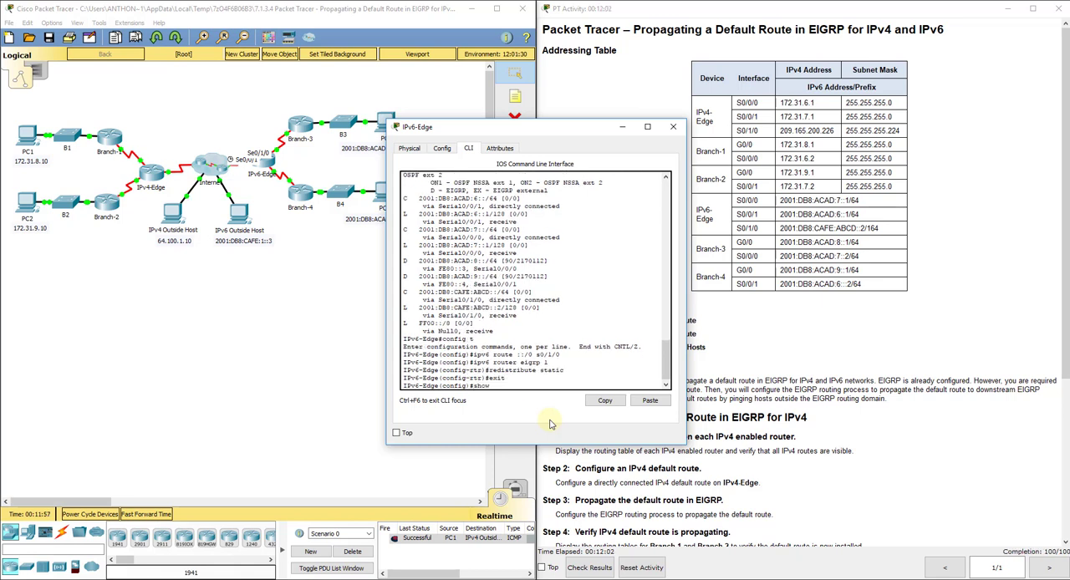
pyautogui.write('show ipv6 route')
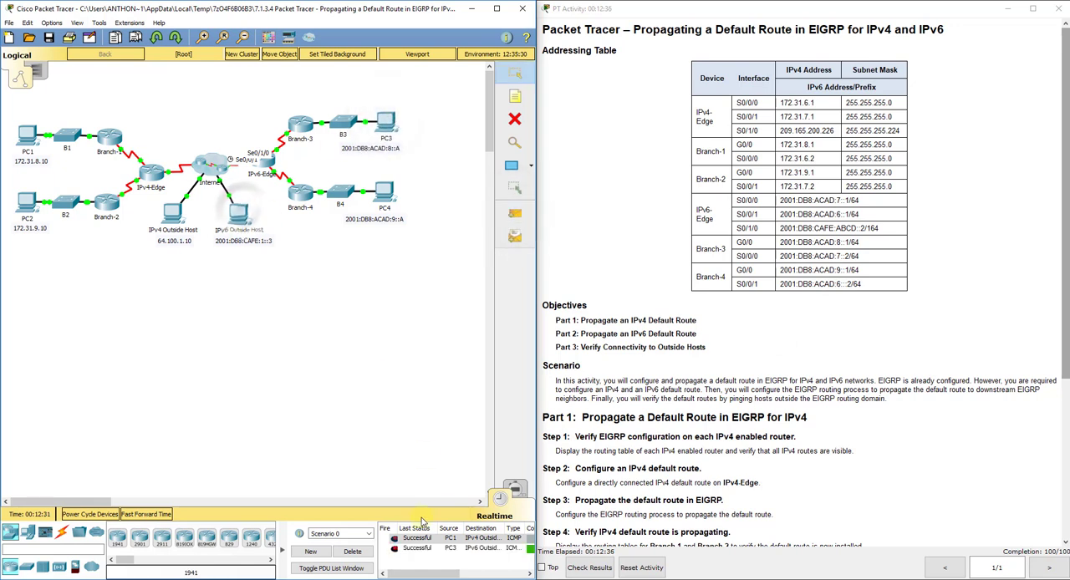
pyautogui.moveTo(513, 213)
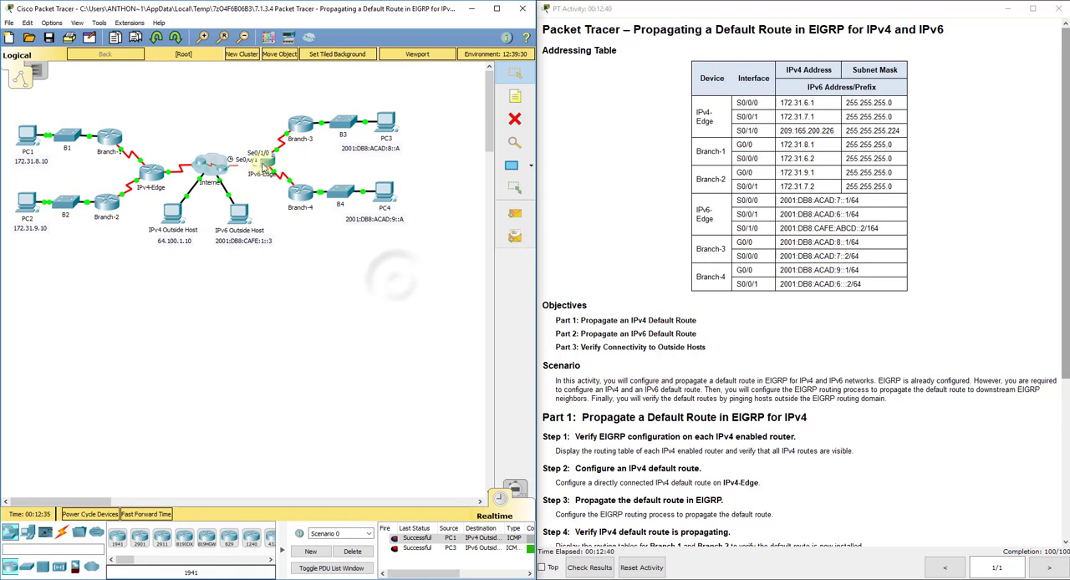
pyautogui.moveTo(344, 274)
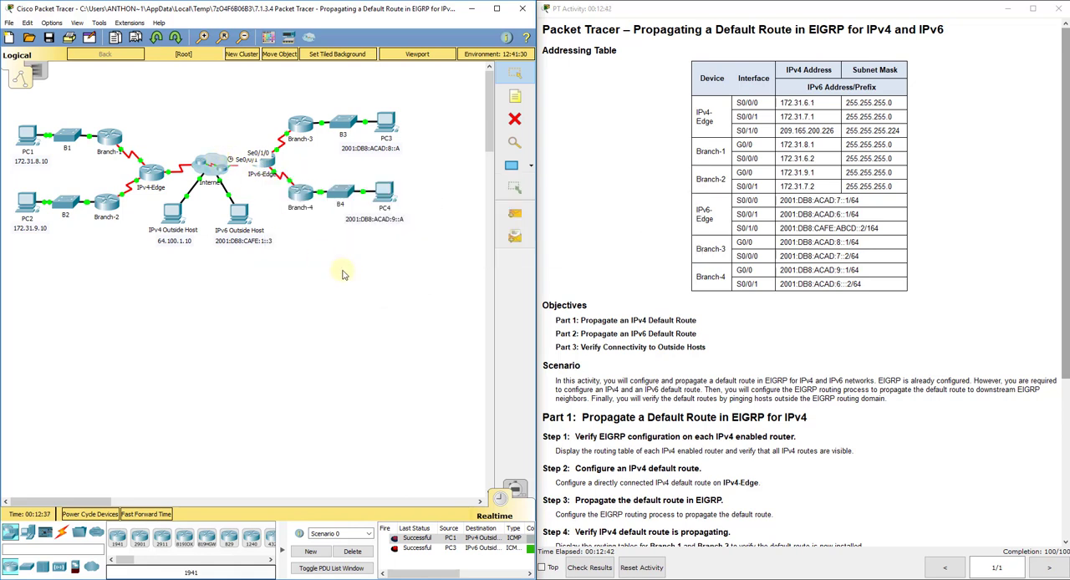